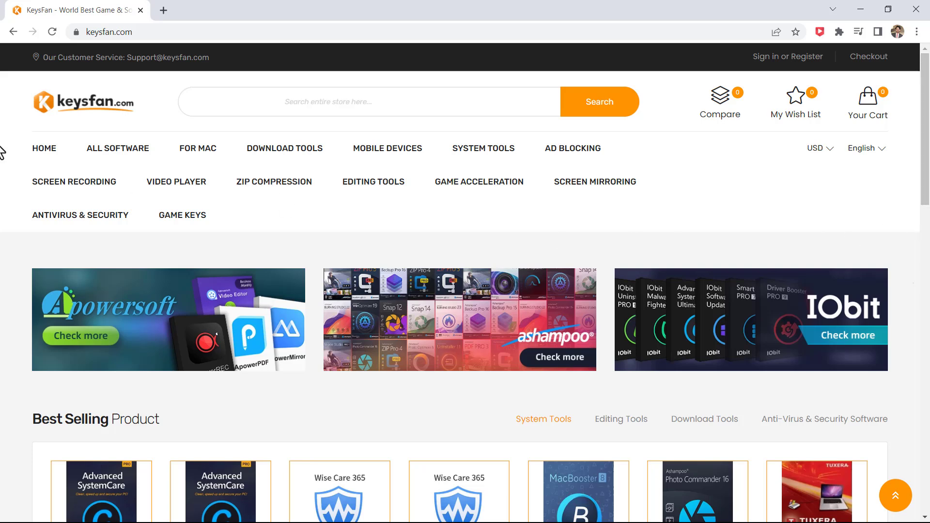
Scroll down the Software Super Deal page to the Windows 10 Professional Key listing
scroll(down, 3)
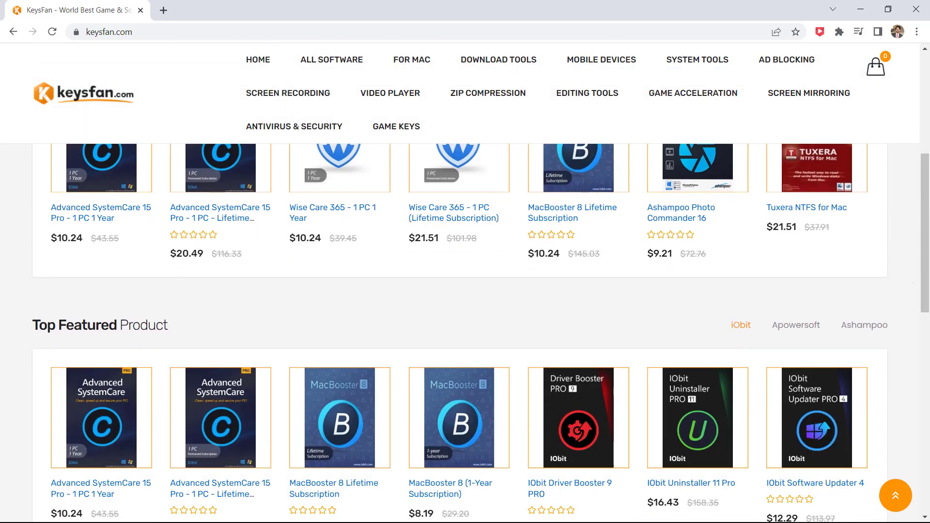
scroll(down, 3)
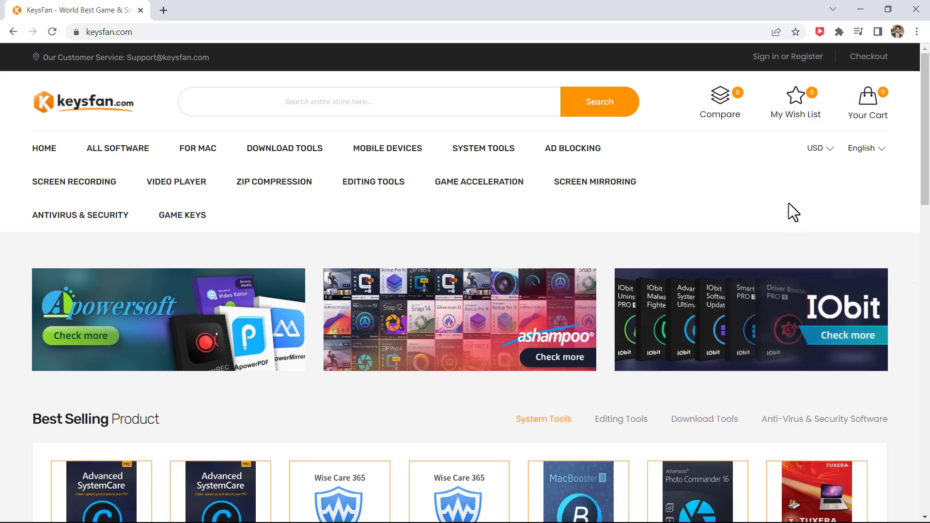
scroll(down, 3)
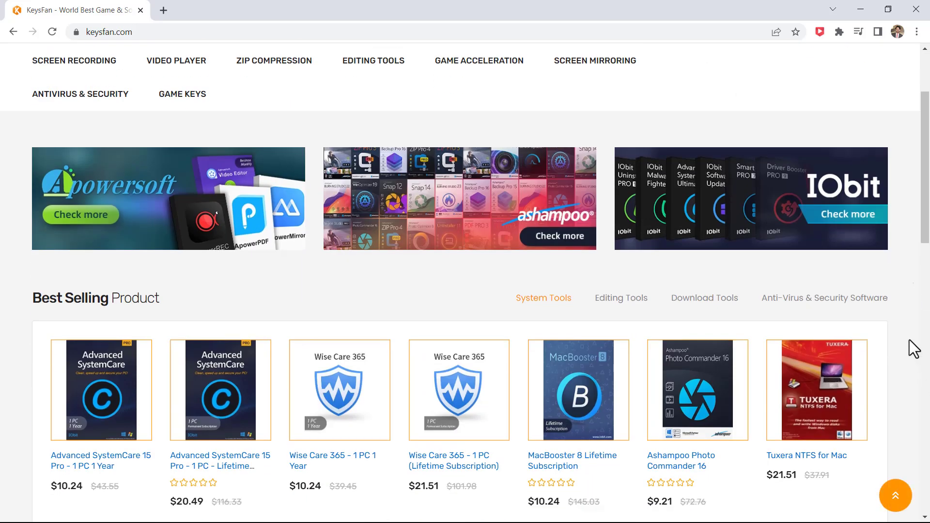
mouse_move(777, 320)
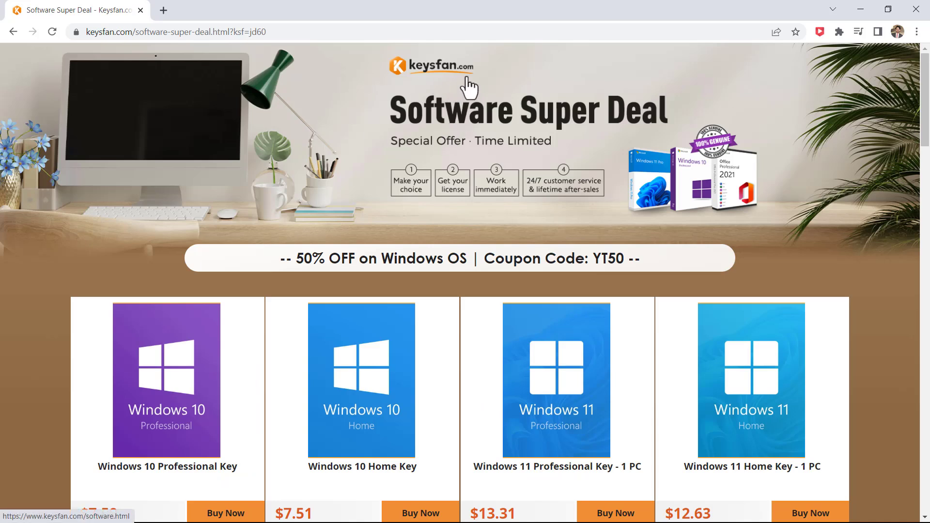
scroll(down, 3)
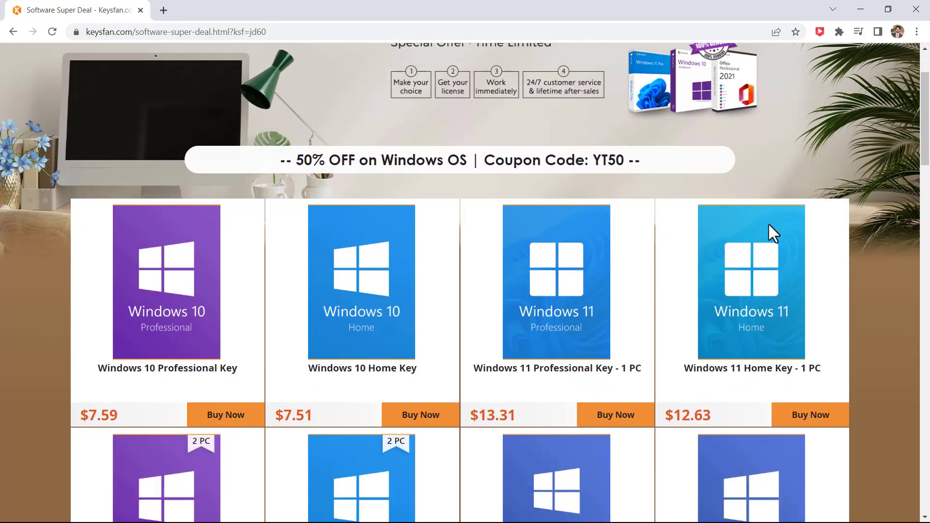
scroll(down, 3)
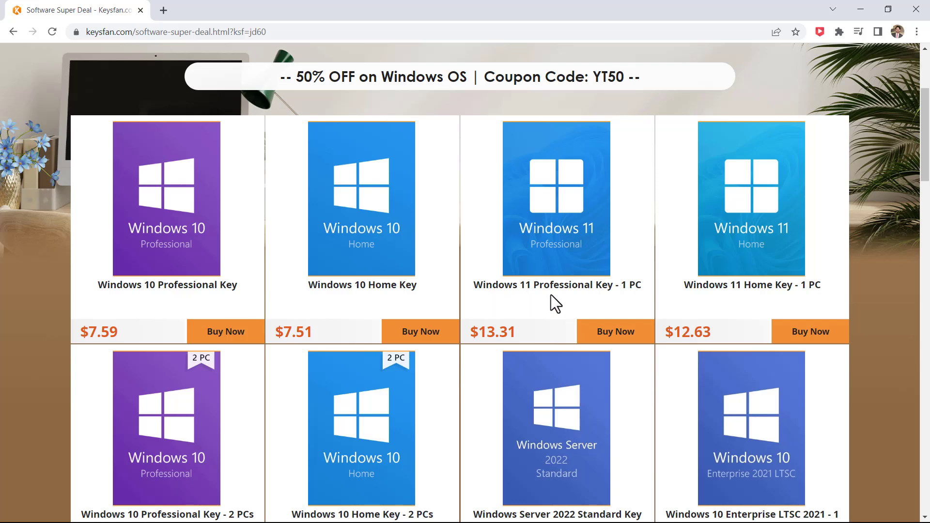
scroll(down, 3)
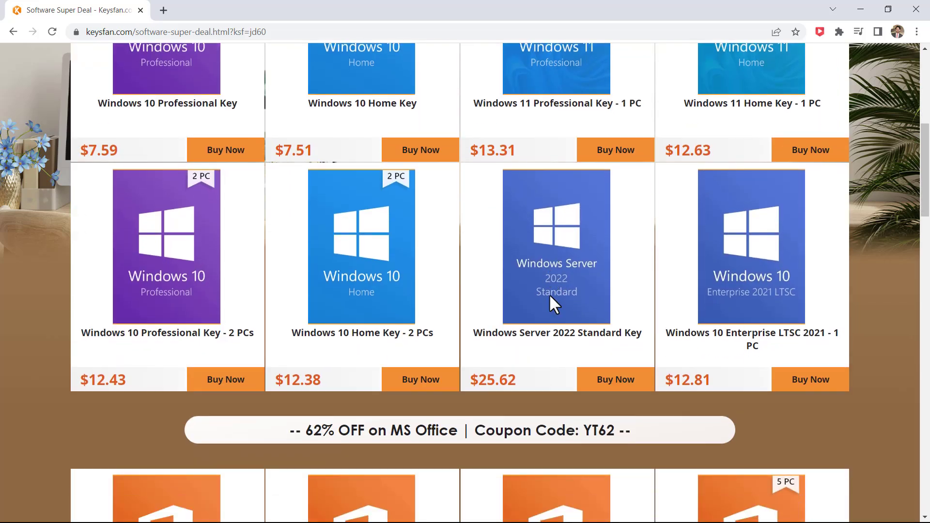
scroll(down, 3)
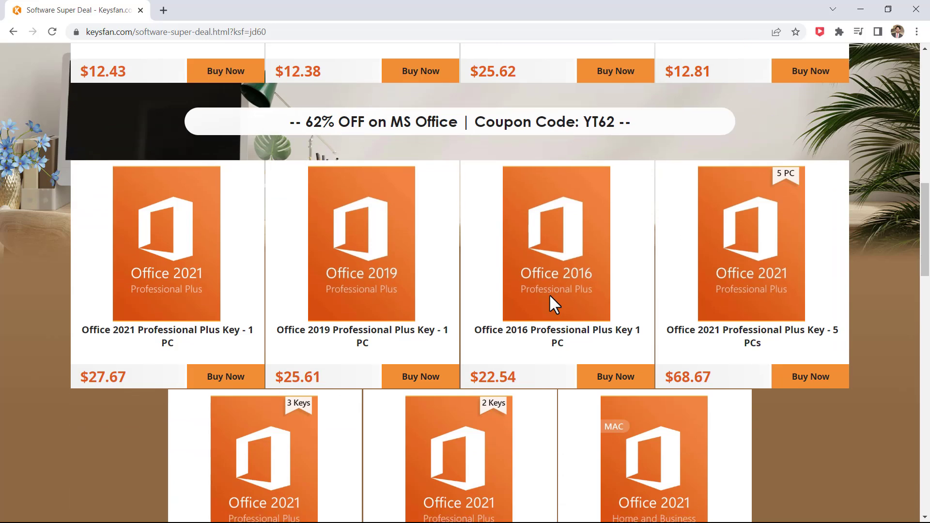
scroll(down, 3)
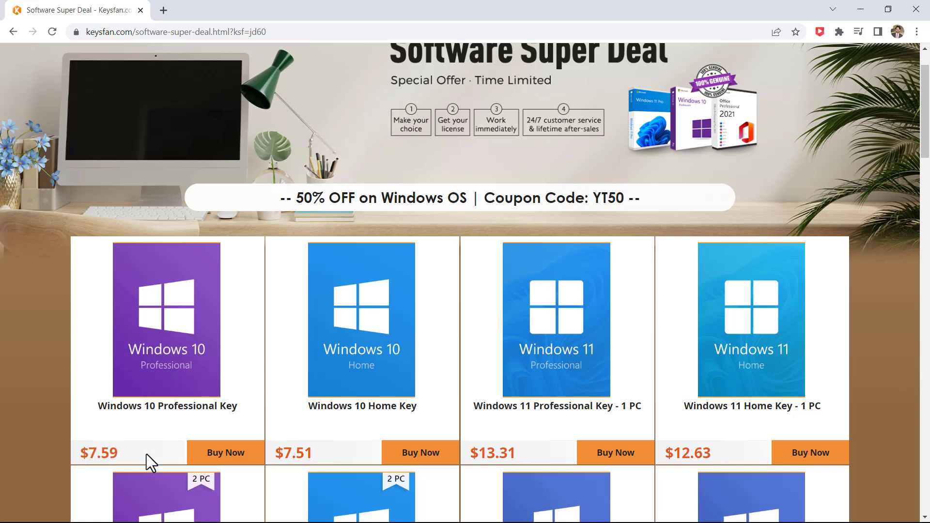
mouse_move(137, 458)
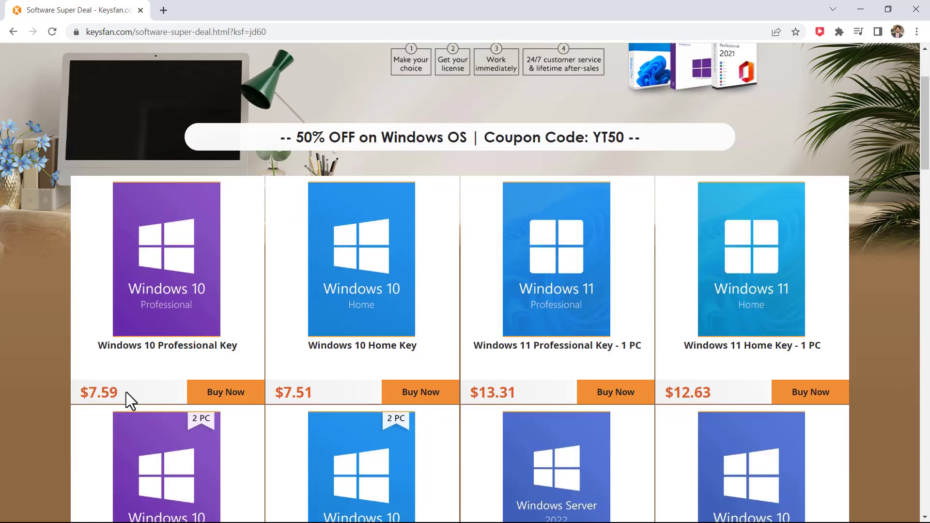
mouse_move(138, 363)
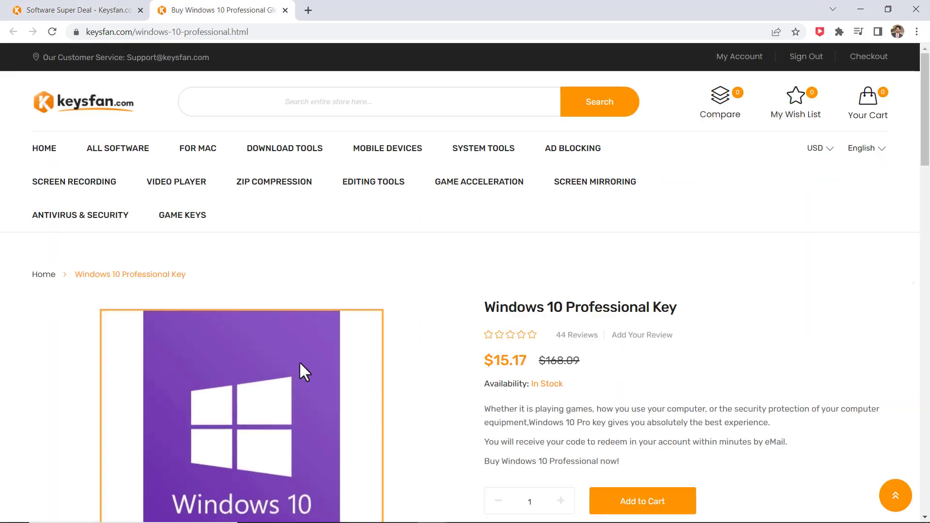
Add the Windows 10 Professional Key at $15.17 to the cart and show the cart
click(641, 501)
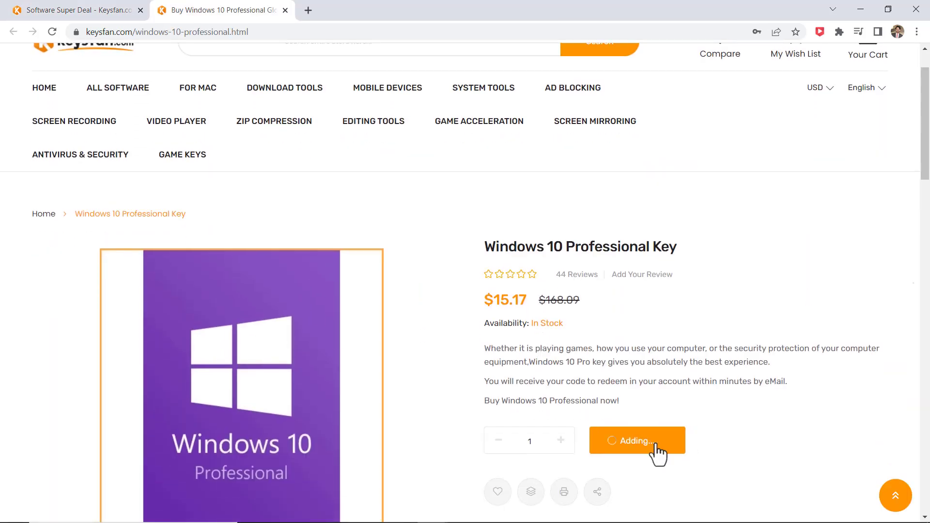
click(637, 441)
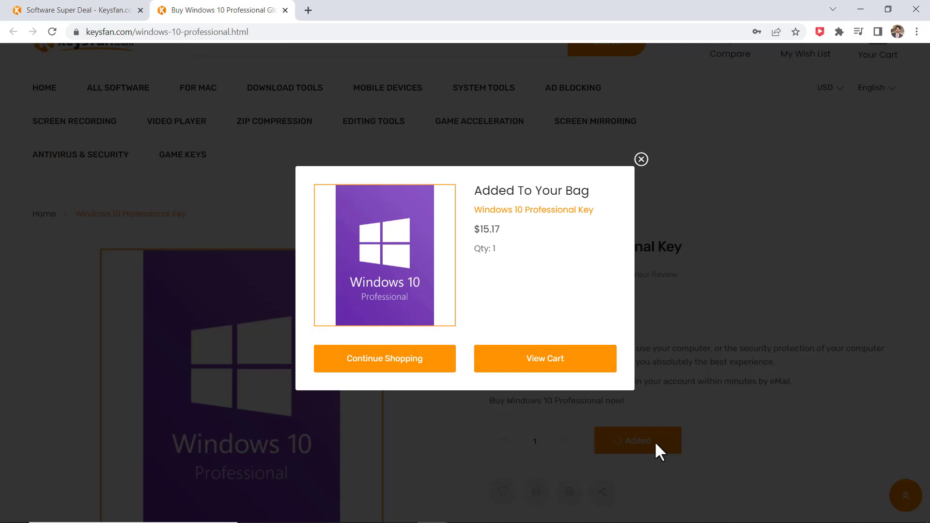
click(543, 358)
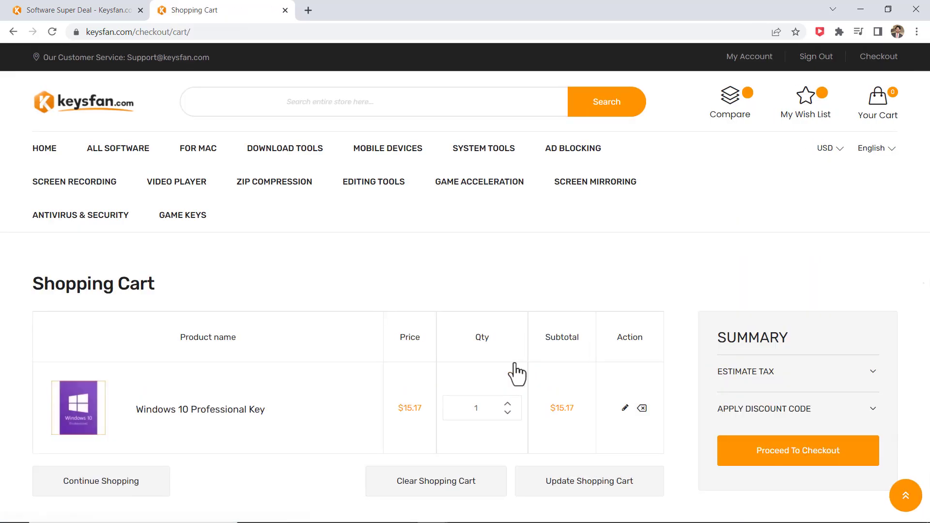
Apply coupon JD50 for 50% off, bringing the total to $7.58, and proceed to checkout
scroll(down, 3)
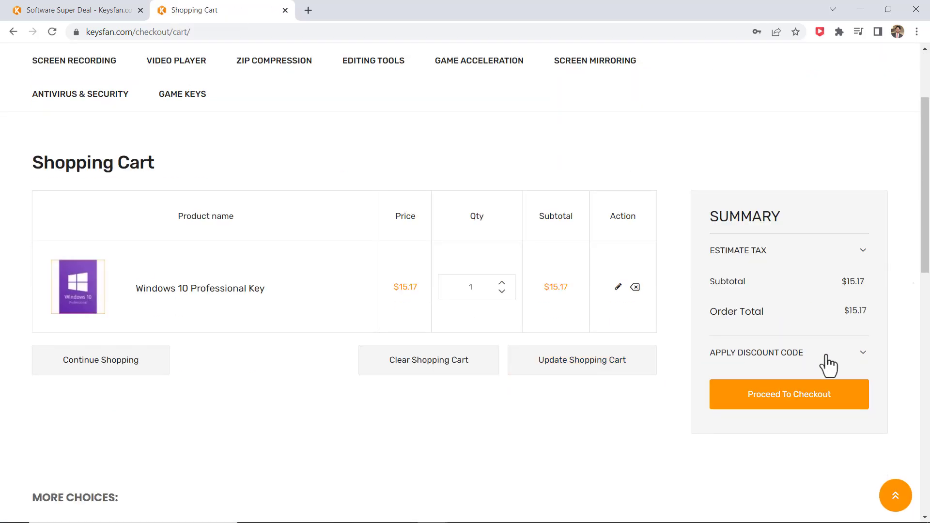
click(756, 352)
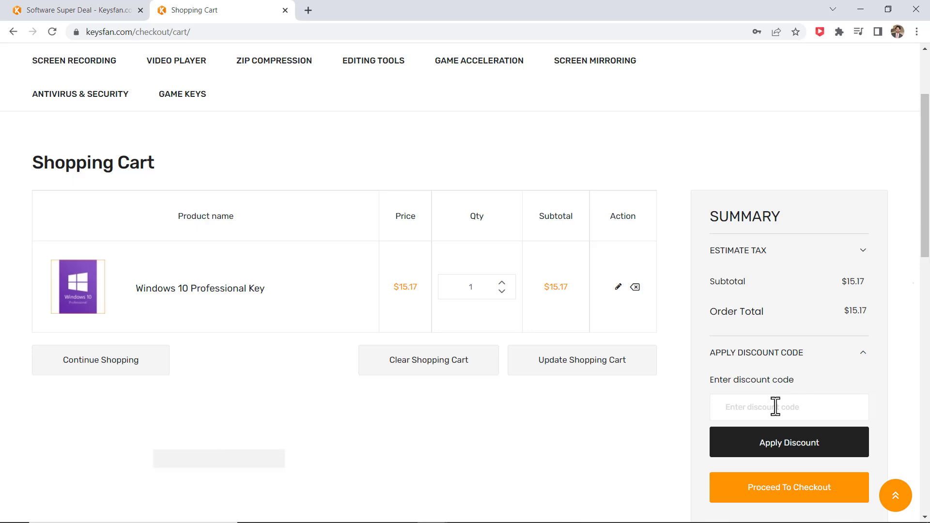
text(J)
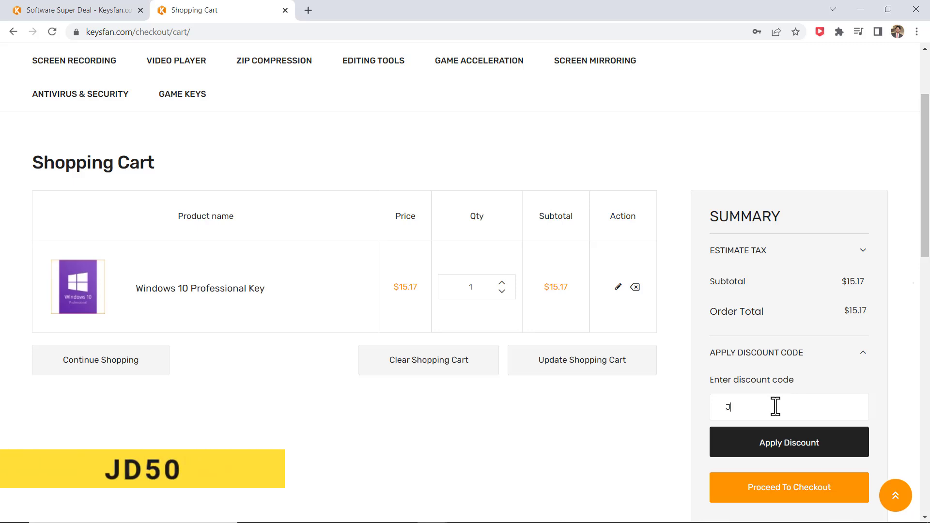
text(D50)
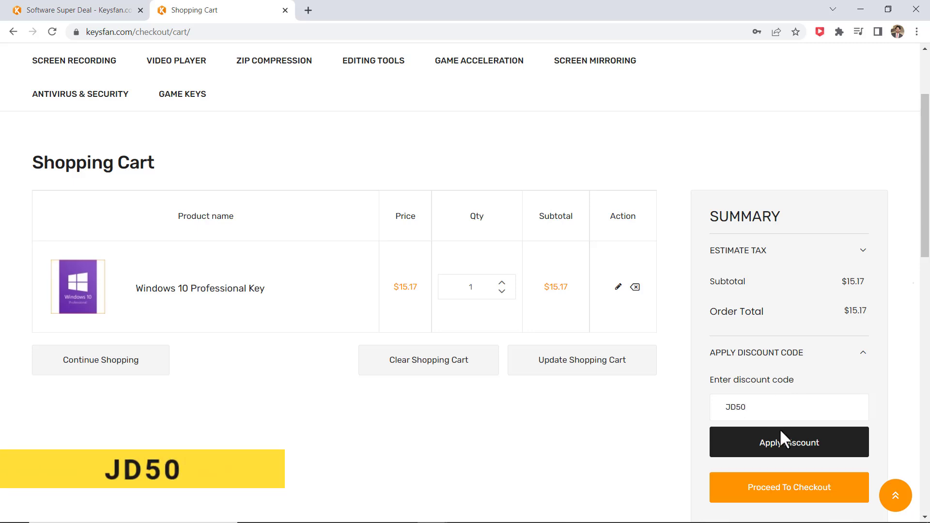
click(789, 442)
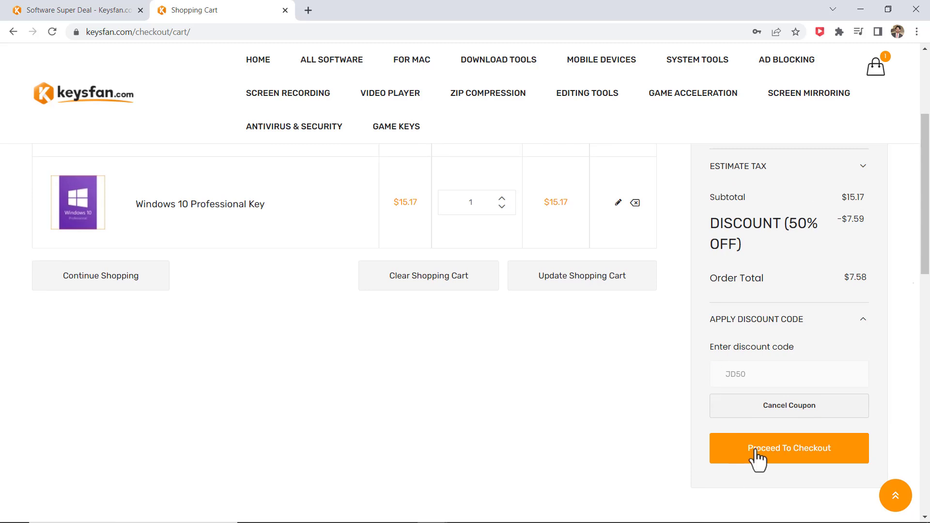
click(788, 447)
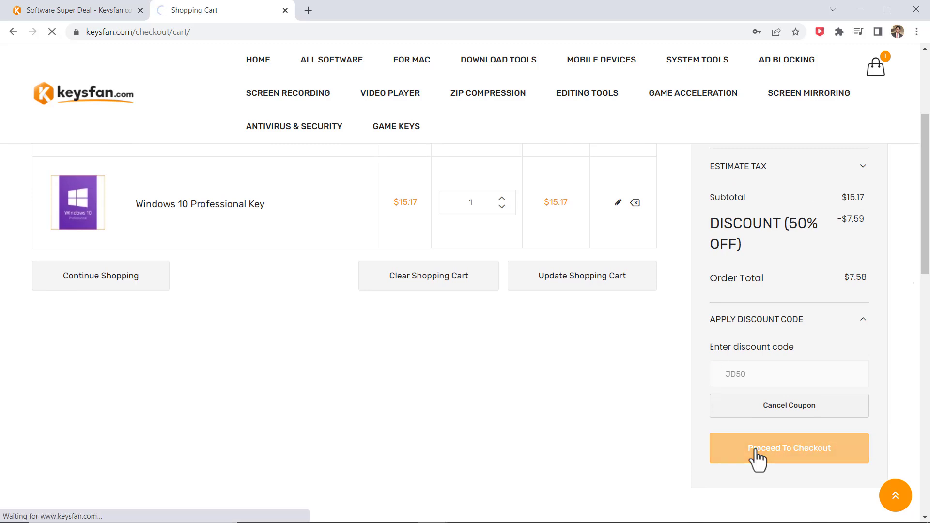
Save a billing address in Pakistan, PUNJAB, TULIP CITY, zip 52110 with a phone number
click(788, 448)
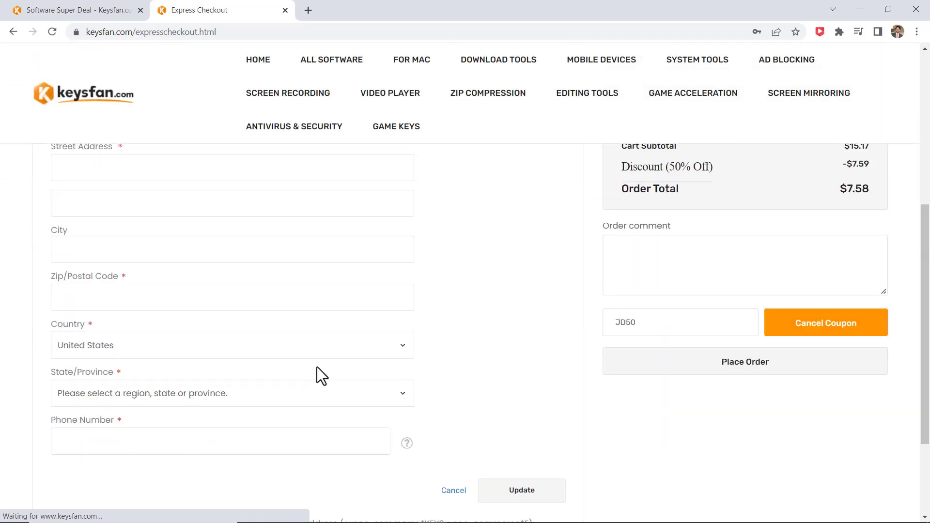
click(232, 345)
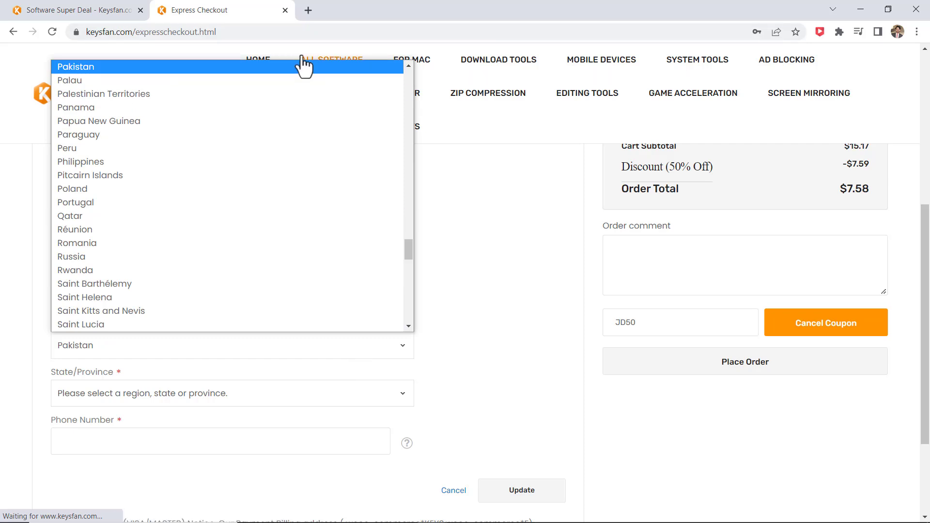
text(PUNJAB)
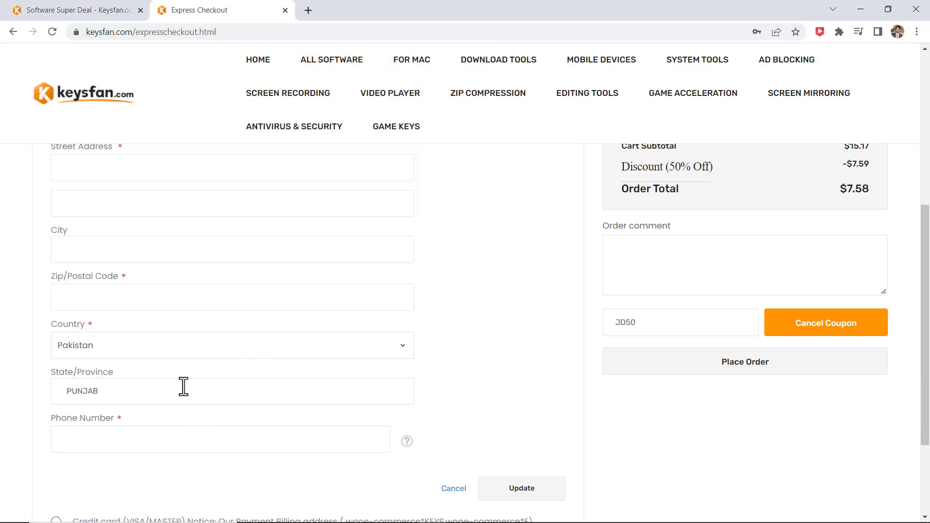
text(0300404040)
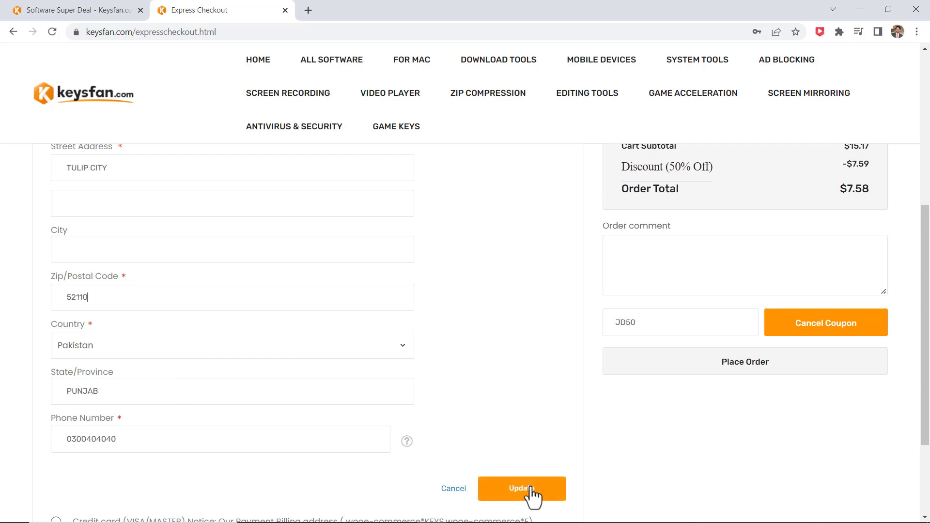
click(521, 488)
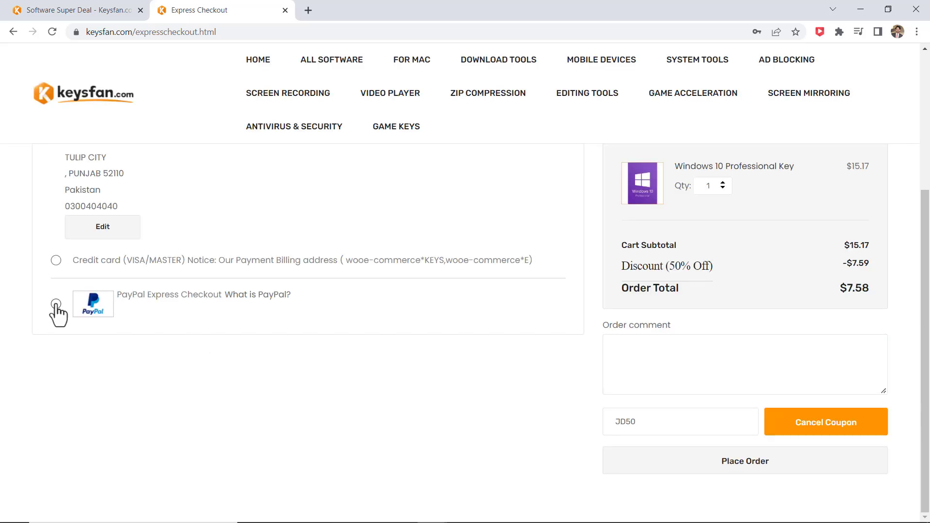
Pay the $7.58 order via PayPal Express Checkout from the PayPal balance
click(56, 294)
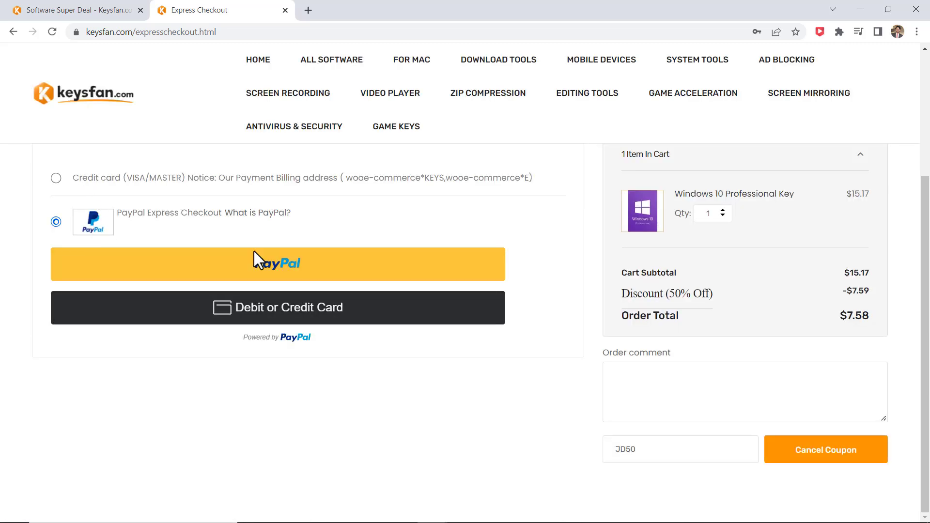
click(276, 264)
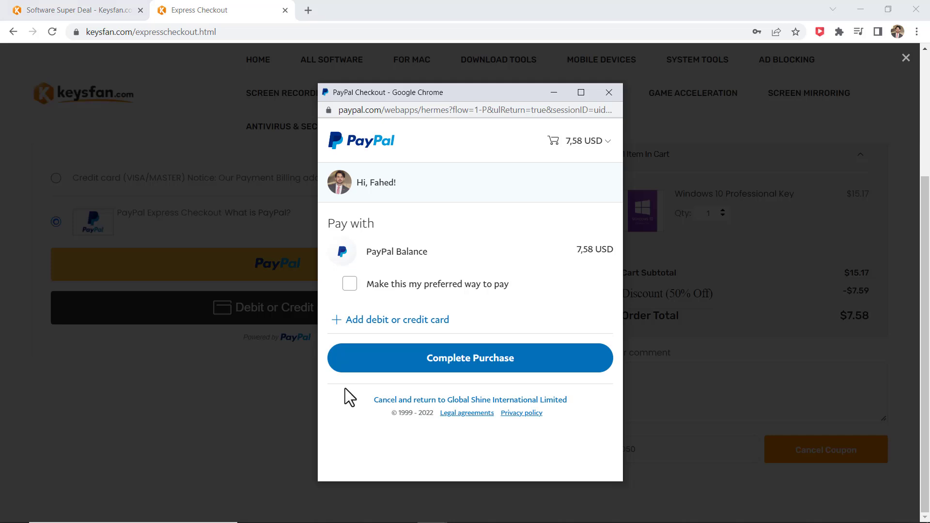
click(470, 358)
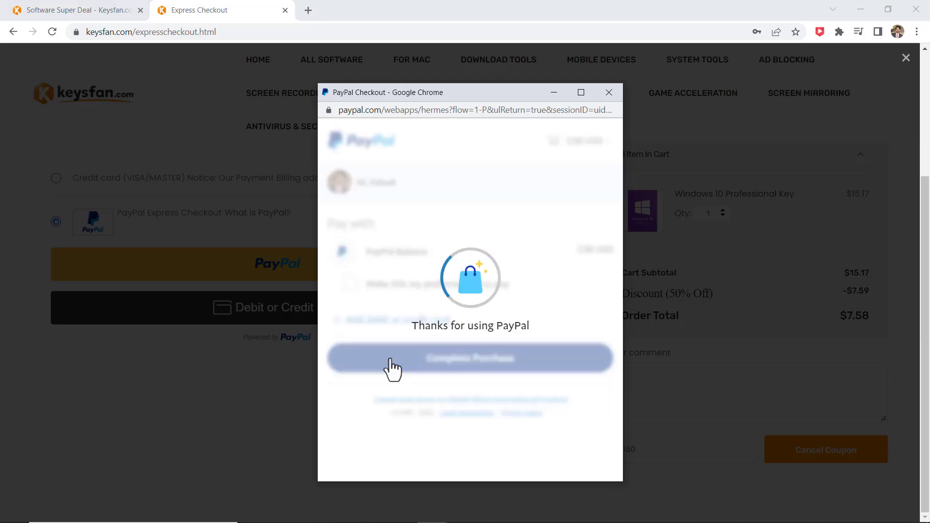
click(469, 357)
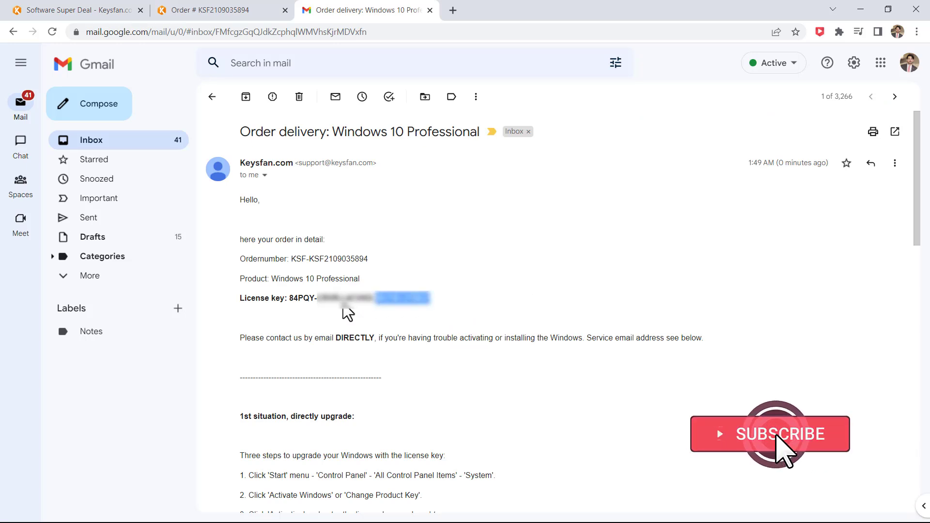
Select the license key text in the Windows 10 Professional order delivery email
drag(291, 297, 431, 298)
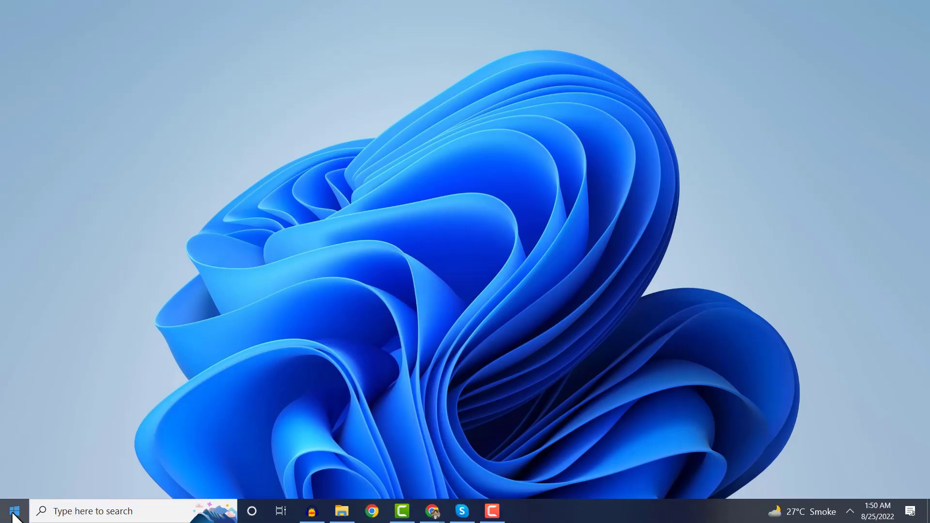
Reach Settings > Update & Security > Activation and start changing the product key
click(14, 510)
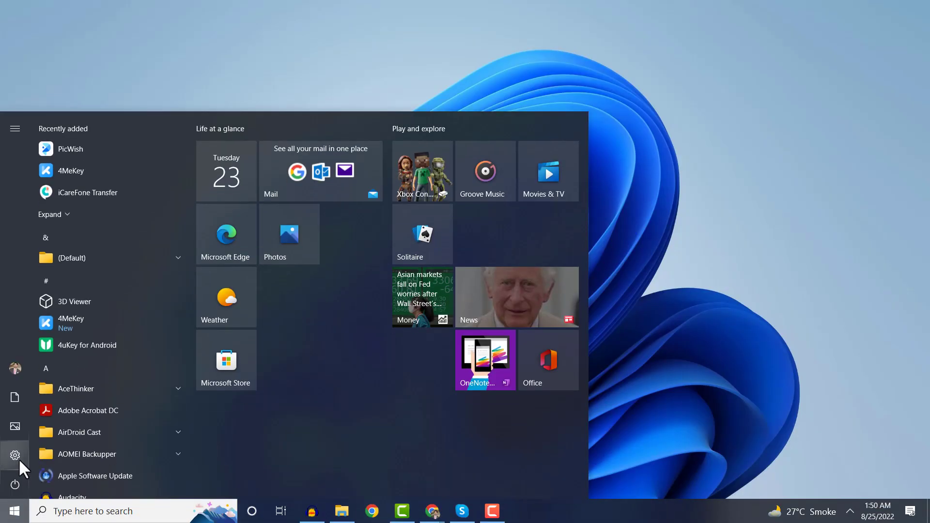
click(14, 455)
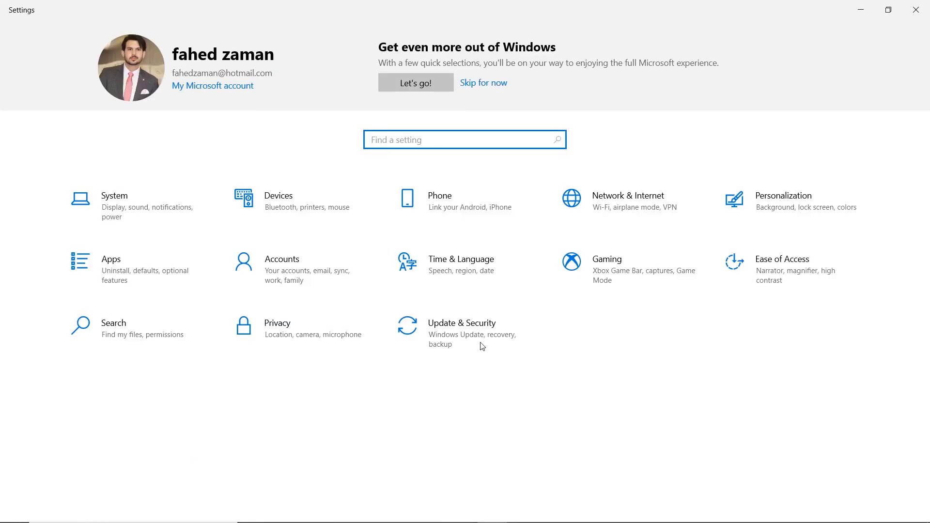
click(461, 323)
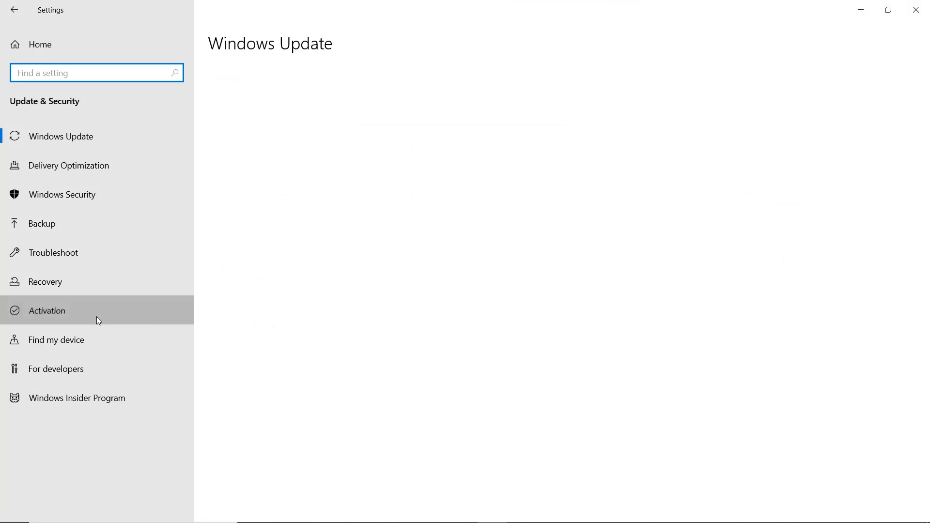
click(47, 310)
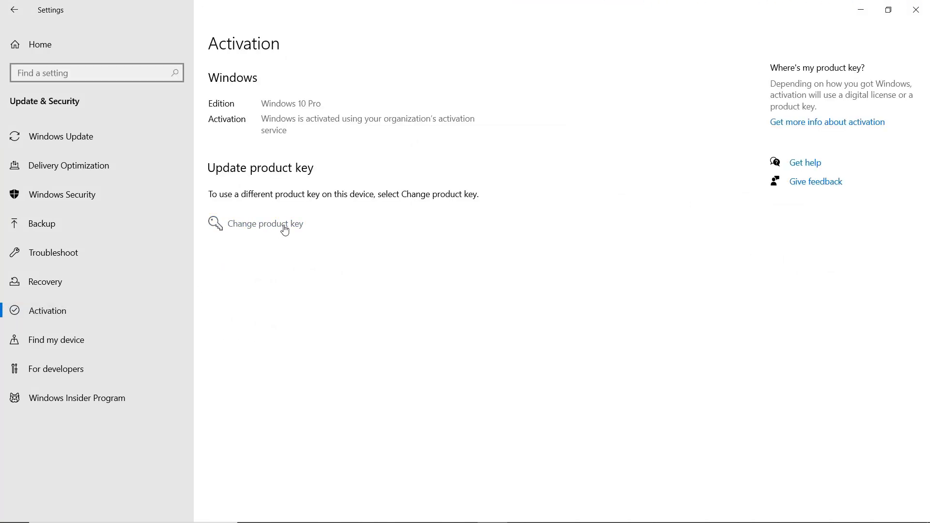
click(264, 223)
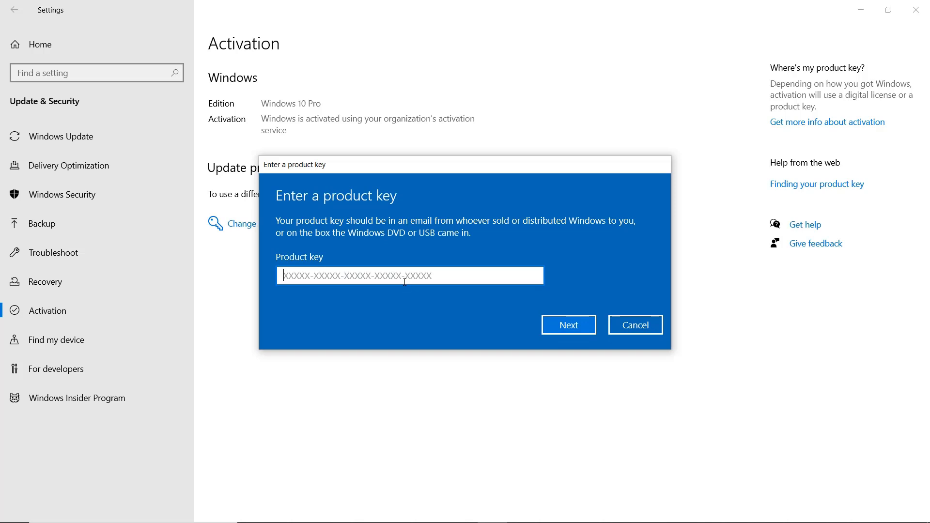
Submit the purchased product key and activate Windows 10 Pro with a digital license
click(567, 325)
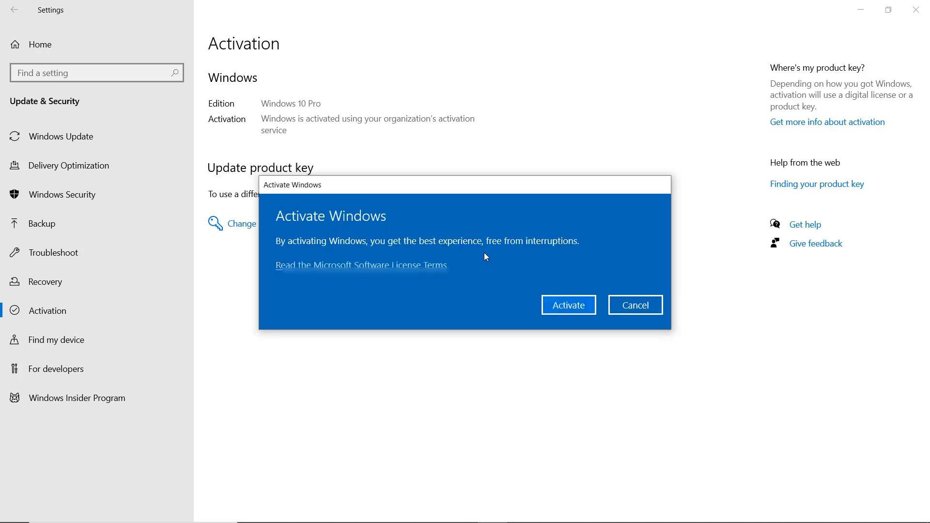
click(568, 304)
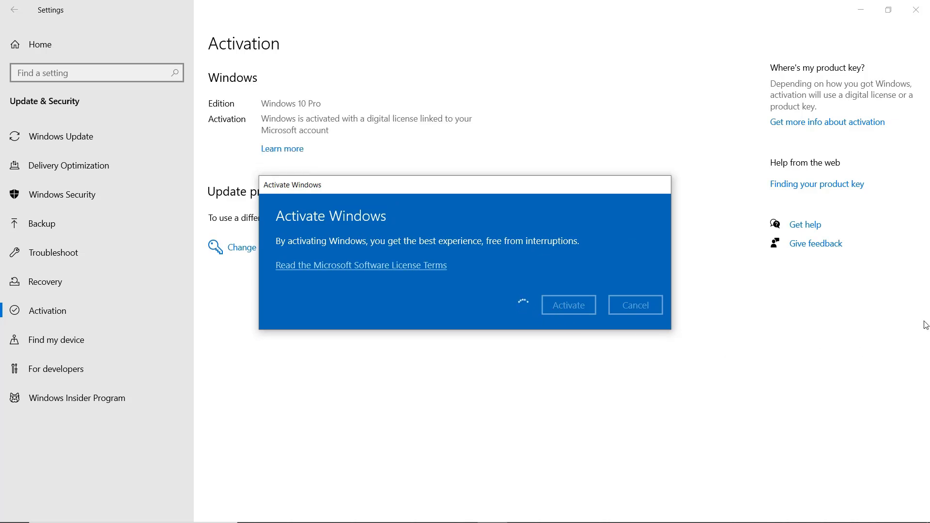
click(567, 304)
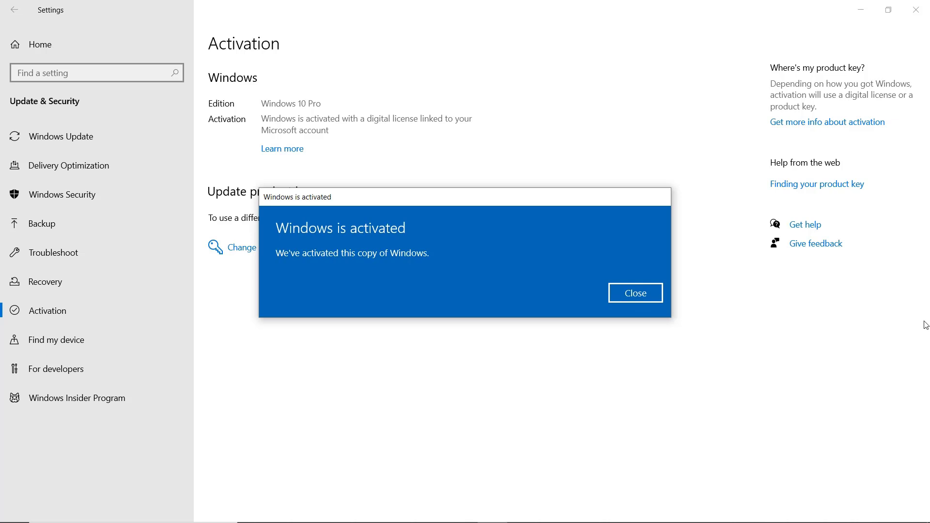
mouse_move(876, 244)
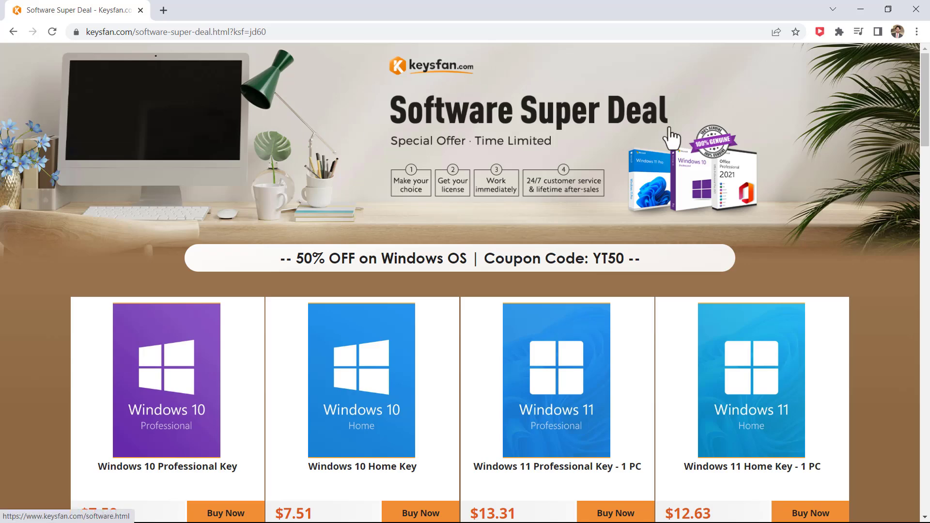
scroll(down, 3)
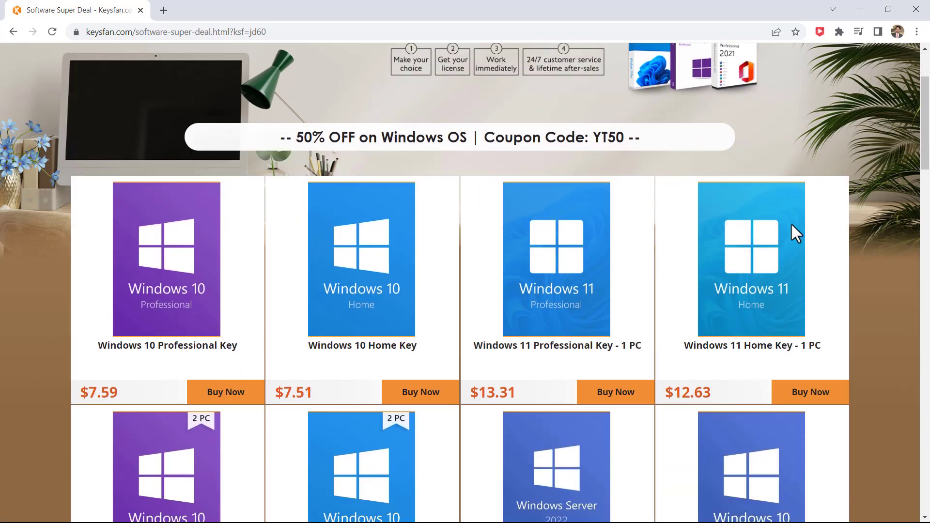
scroll(down, 3)
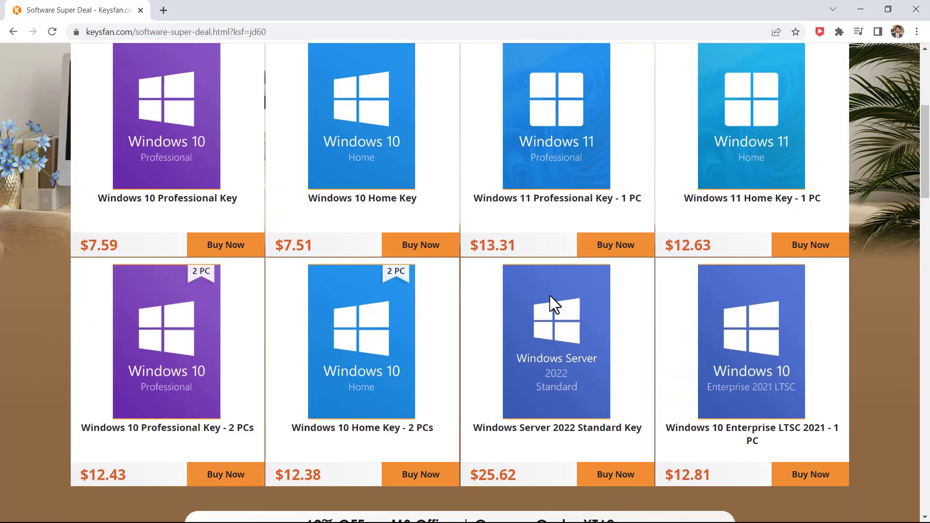
scroll(down, 3)
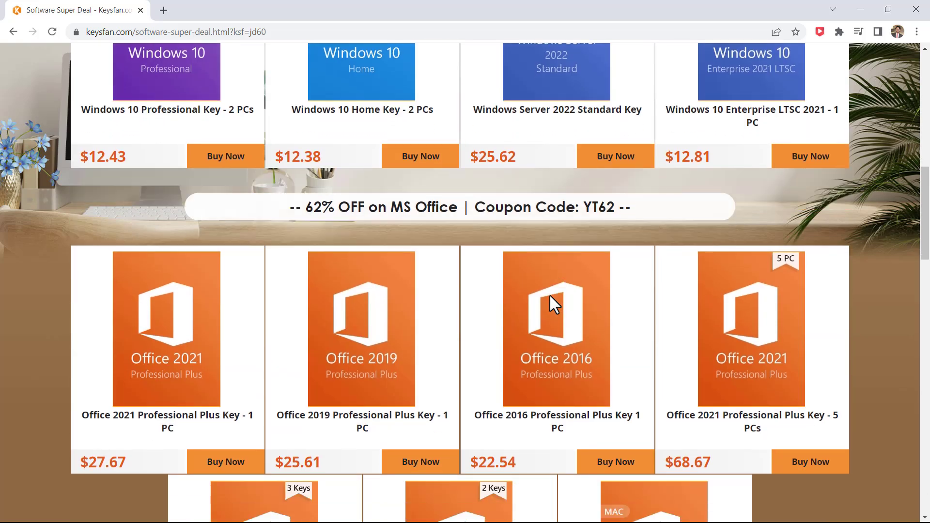
scroll(down, 3)
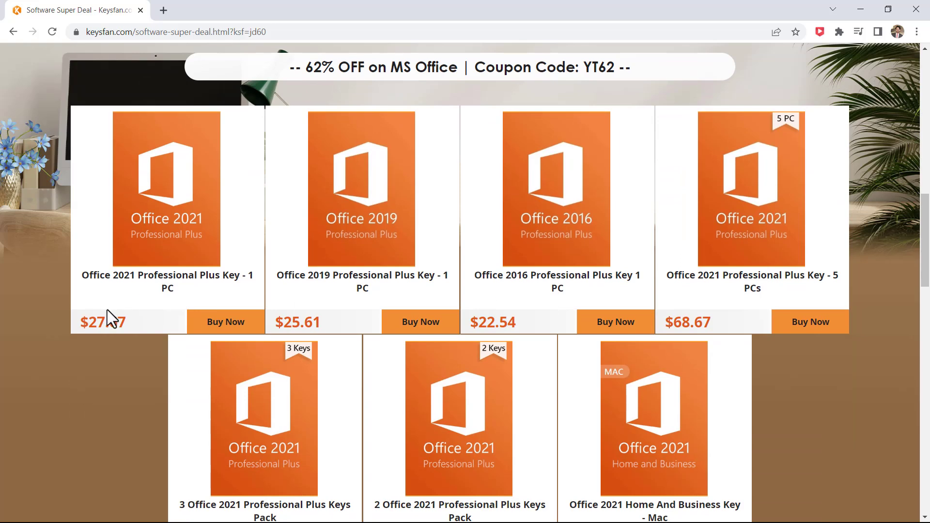